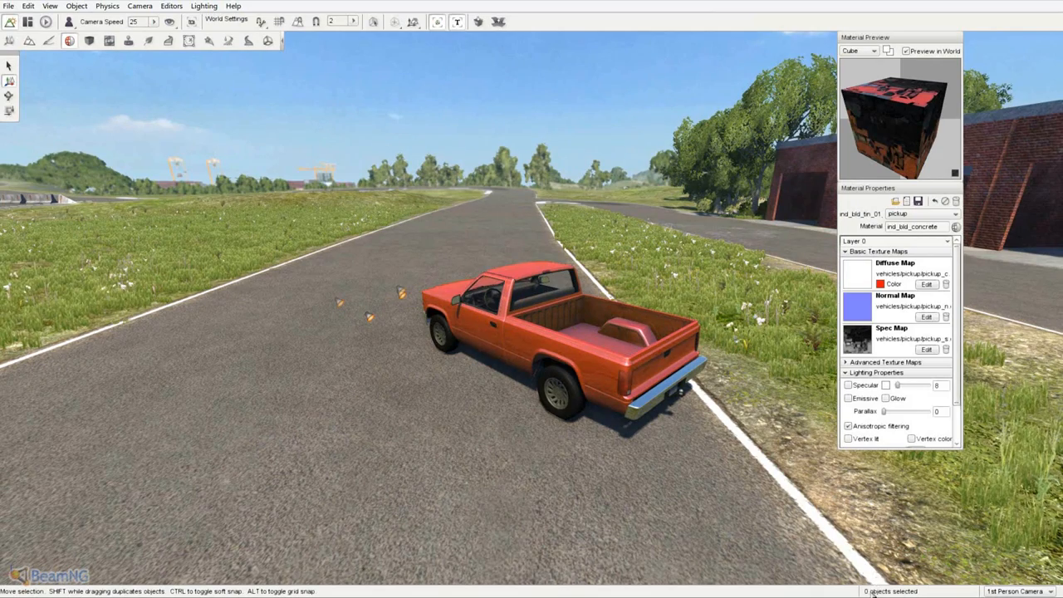
mouse_move(625, 442)
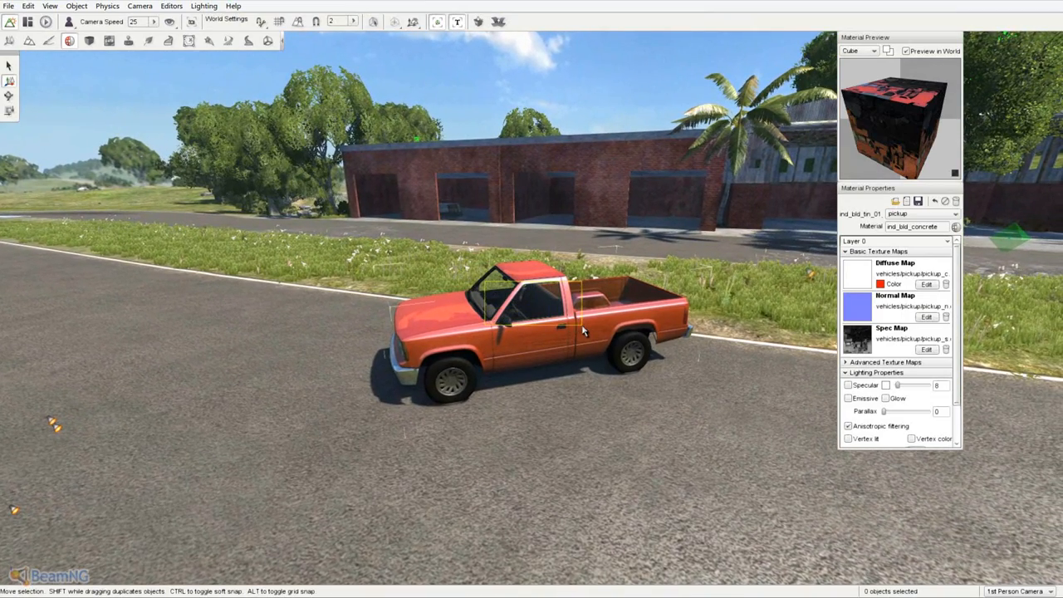
Select the pickup truck as the single object to edit in the scene
left_click(514, 307)
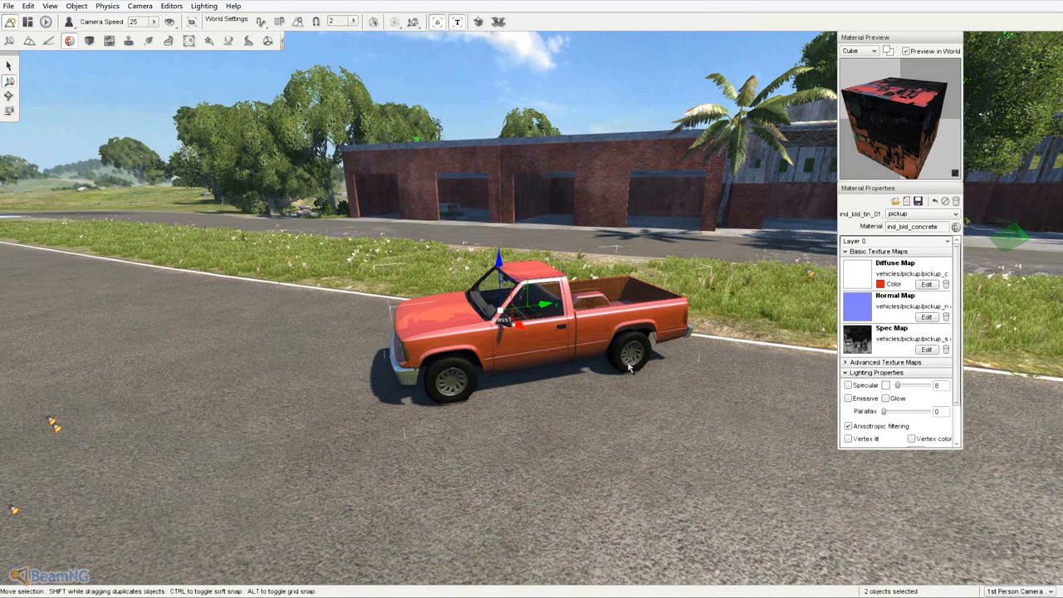
left_click(568, 326)
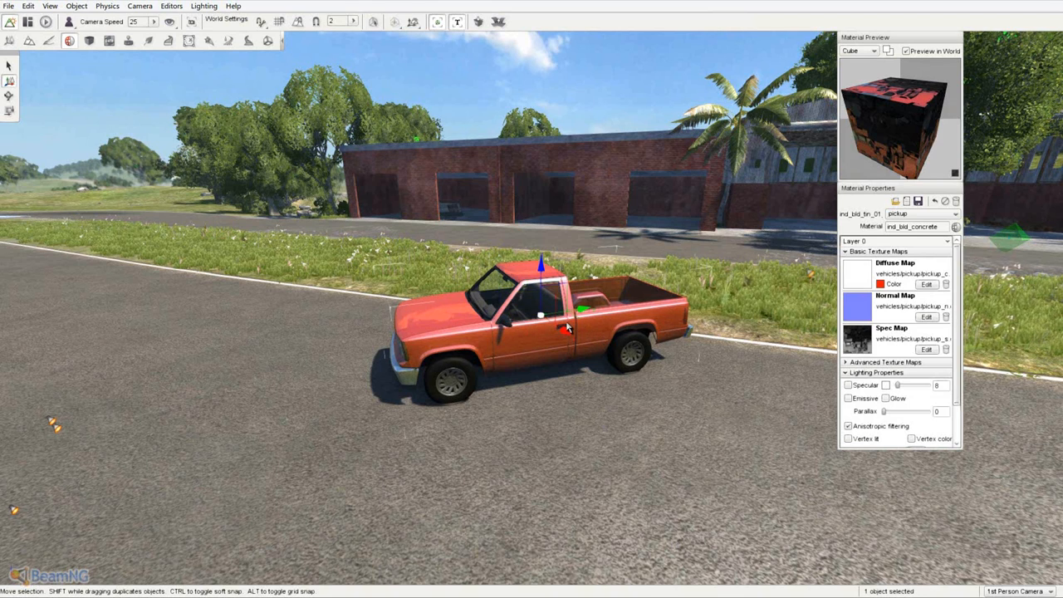
mouse_move(847, 556)
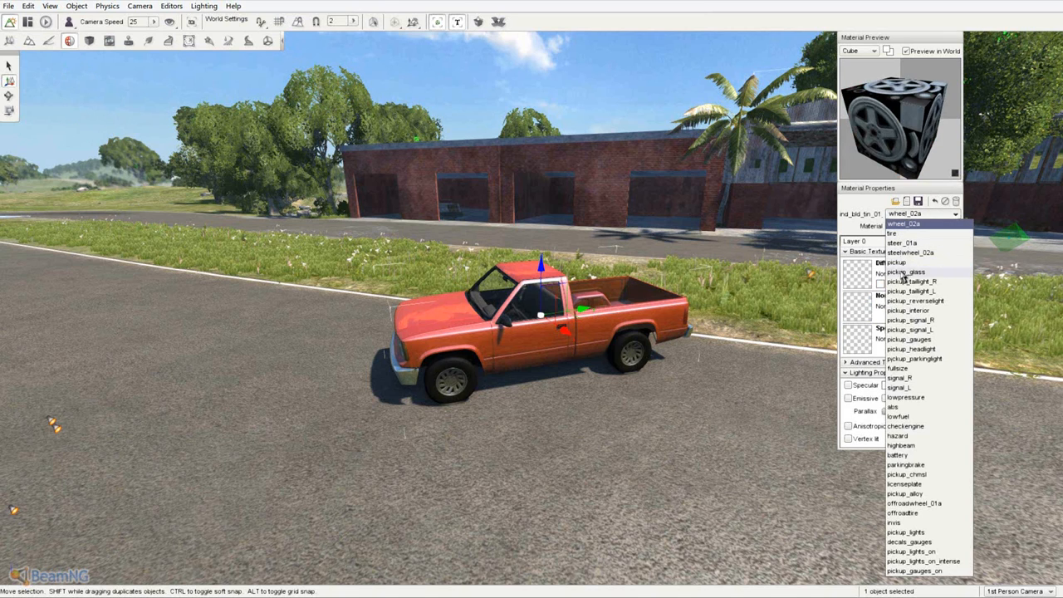
Choose the pickup body material and bring up the picker for its red diffuse colour
left_click(897, 263)
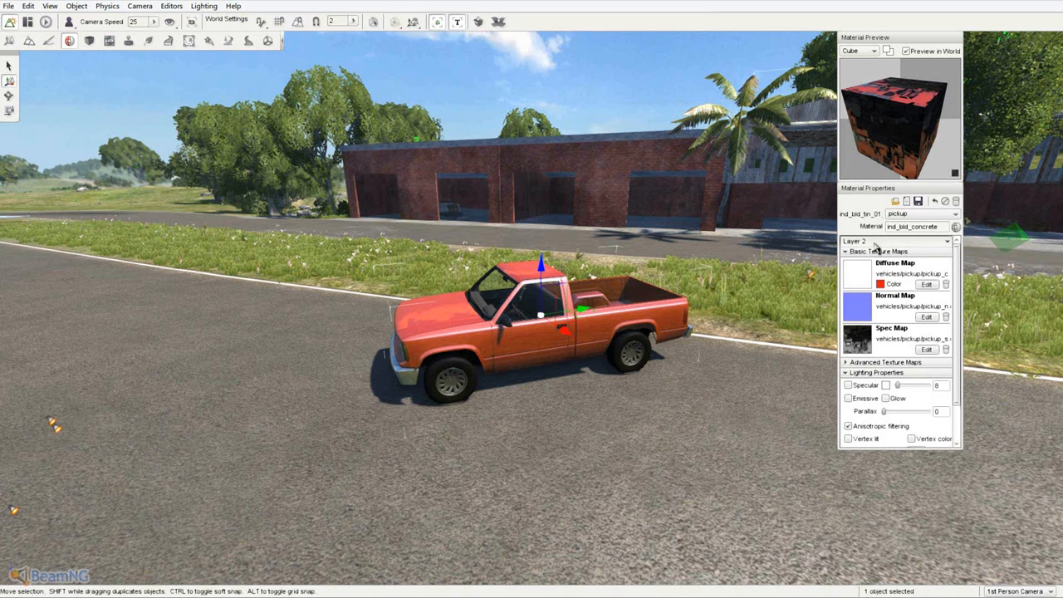
left_click(880, 284)
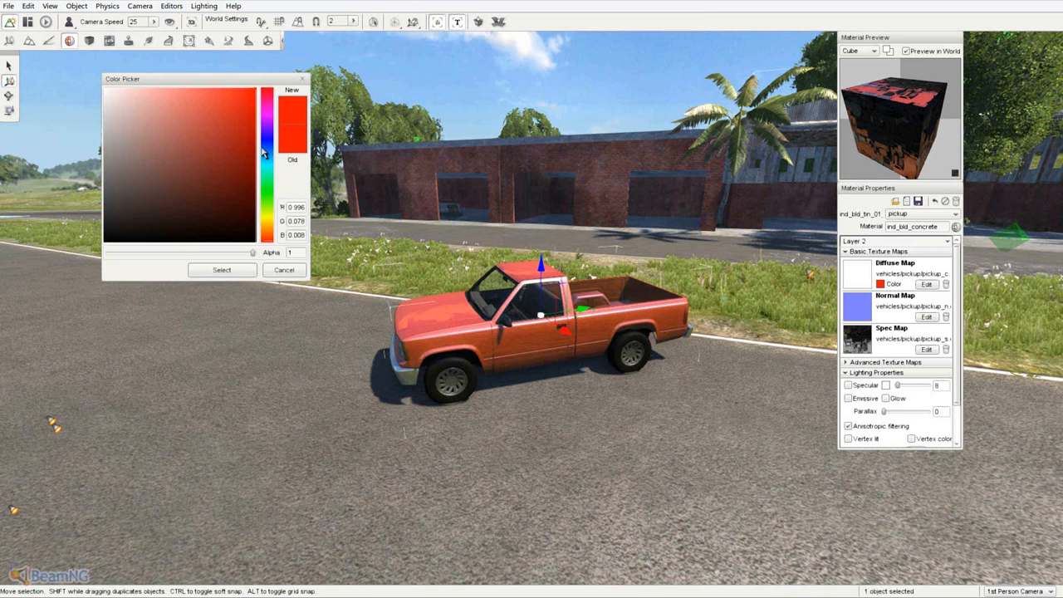
Shift the diffuse hue from red to blue and apply it so the truck turns blue
left_click(266, 129)
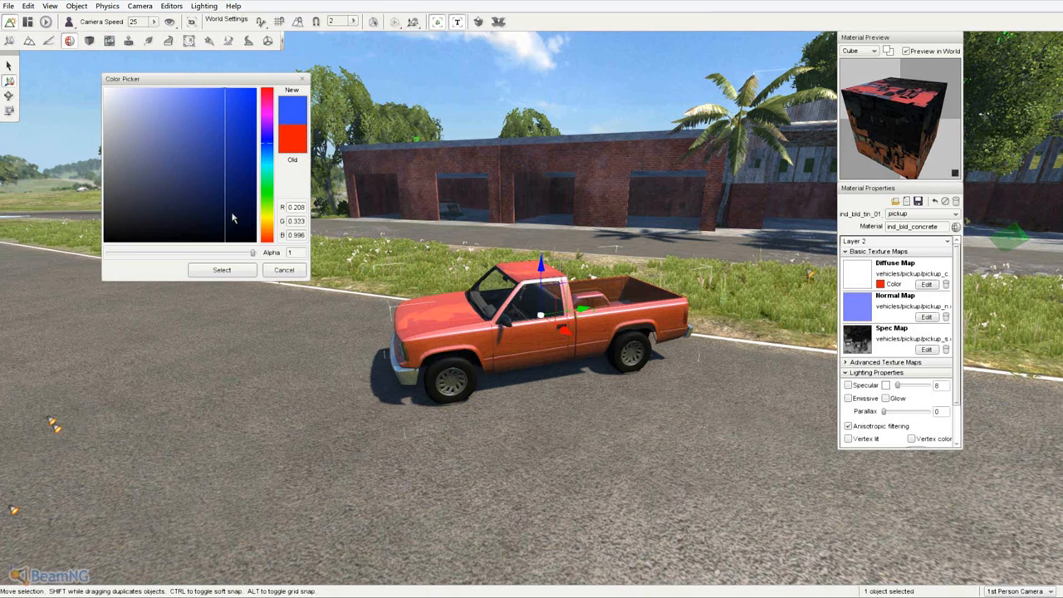
left_click(222, 269)
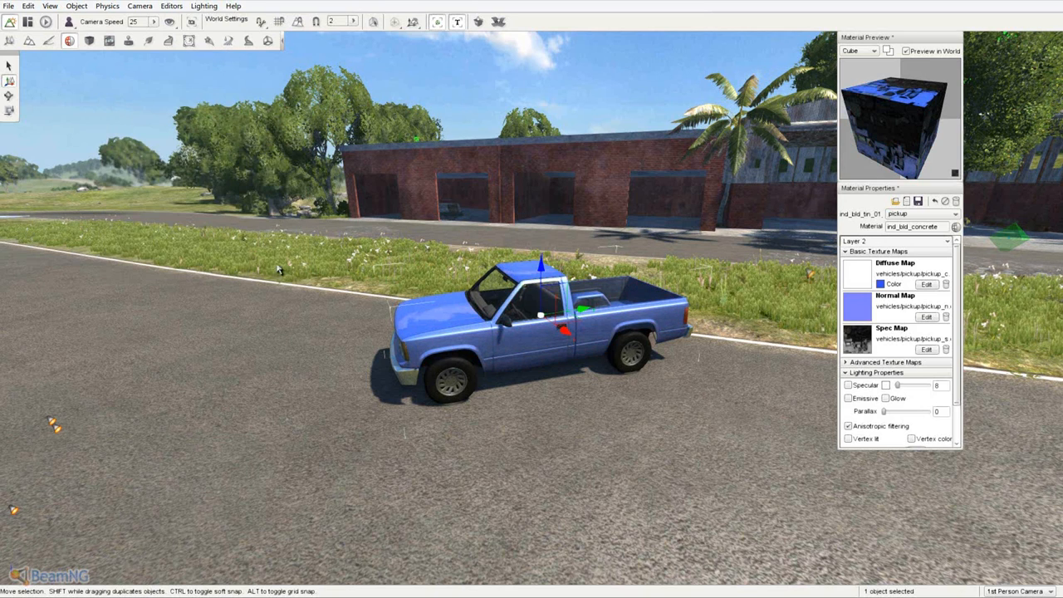